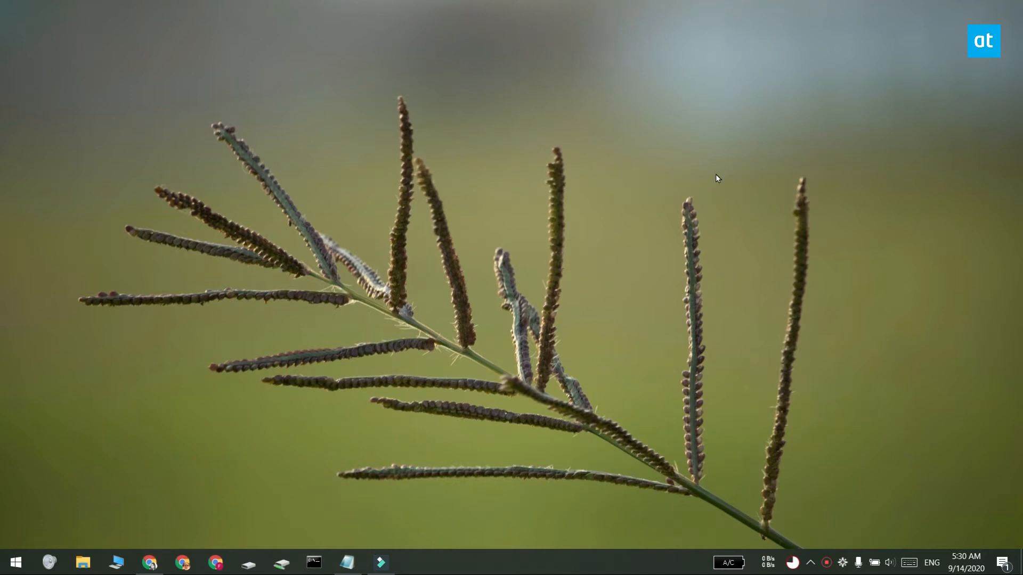
{"action": "mouse_move", "coordinate": [629, 276]}
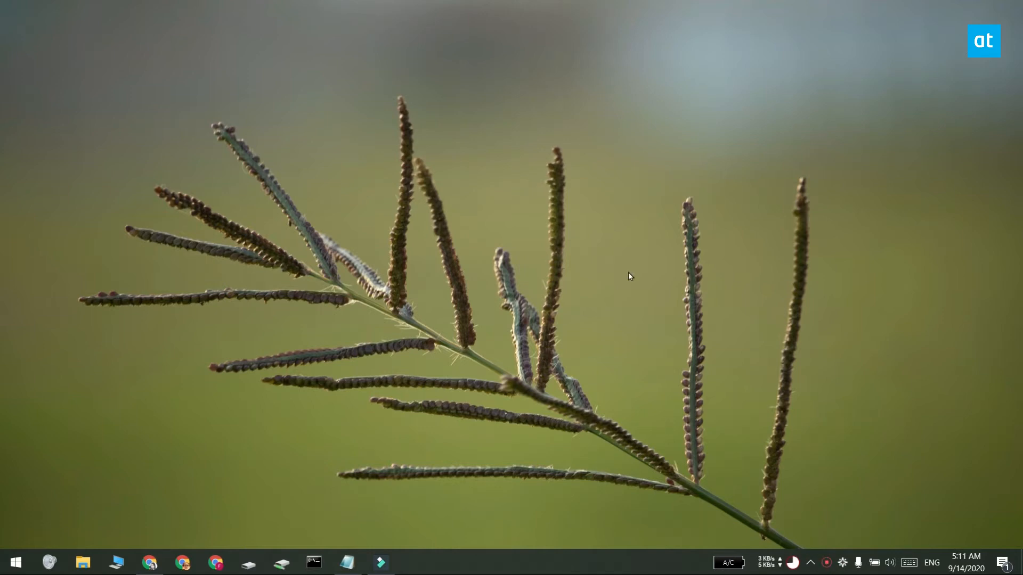
{"action": "mouse_move", "coordinate": [504, 267]}
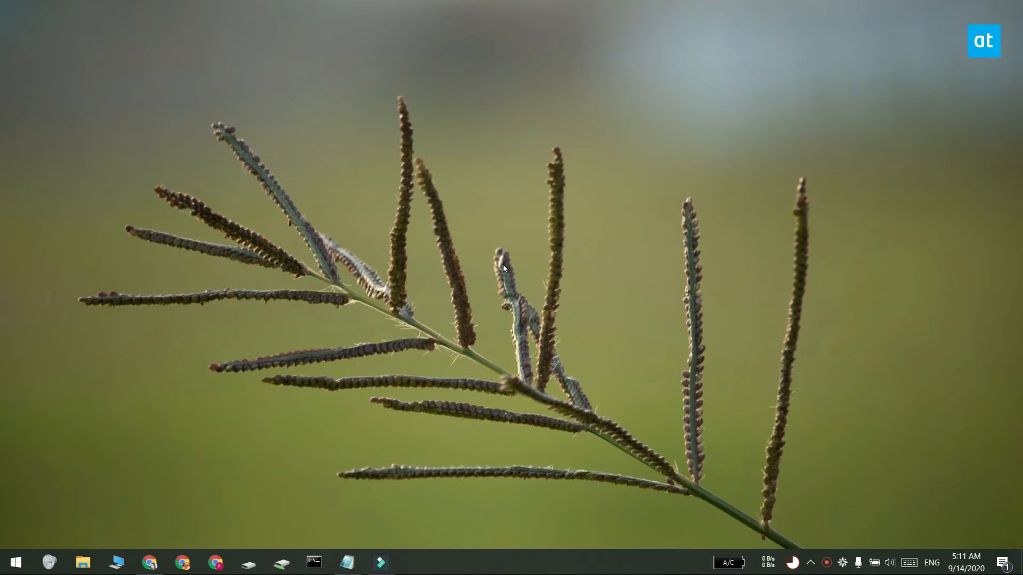
Launch an administrator Command Prompt from the taskbar with Ctrl+Shift-click, then close it.
{"action": "left_click", "coordinate": [529, 359]}
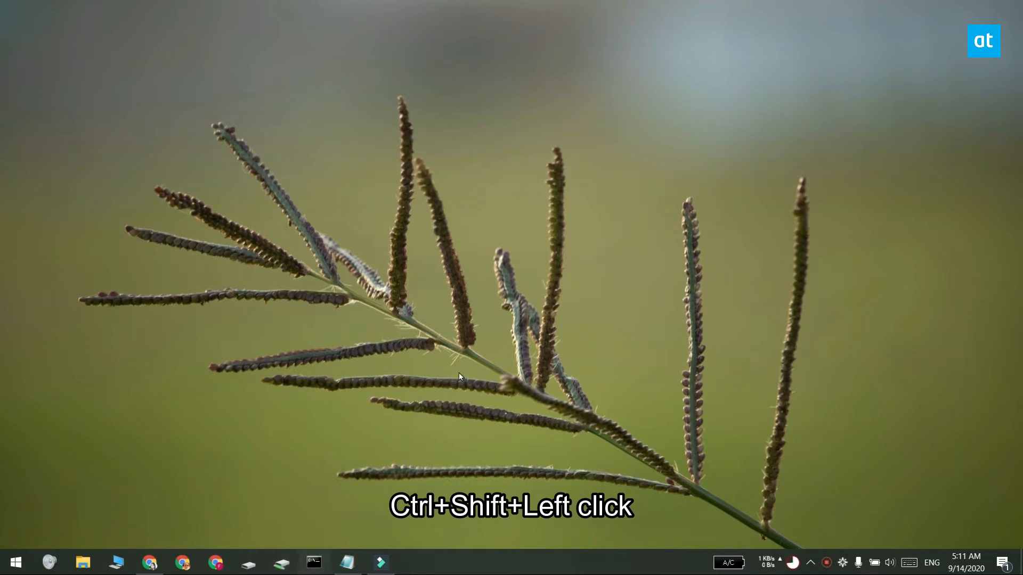
{"action": "left_click", "coordinate": [313, 563]}
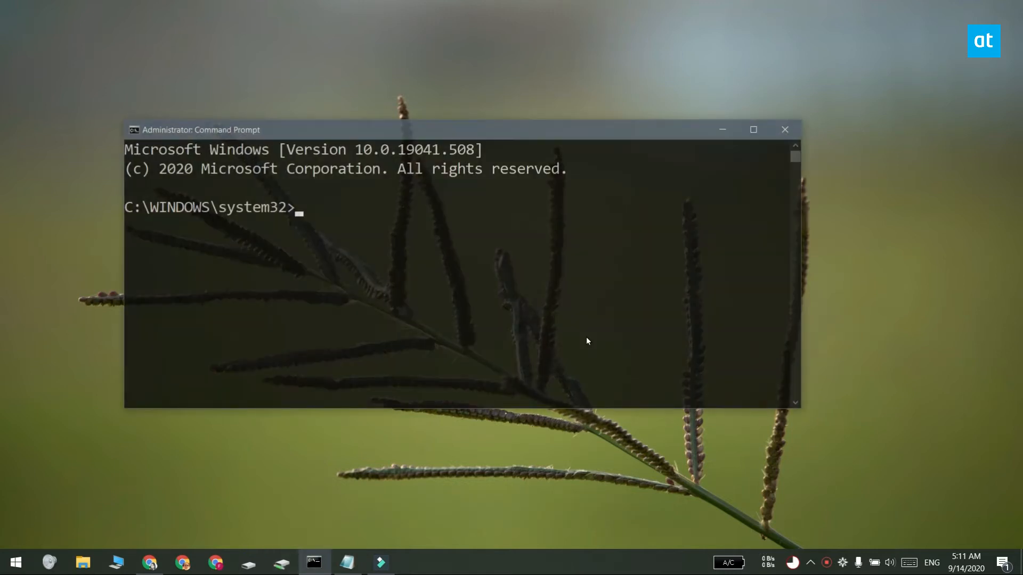
{"action": "mouse_move", "coordinate": [685, 289]}
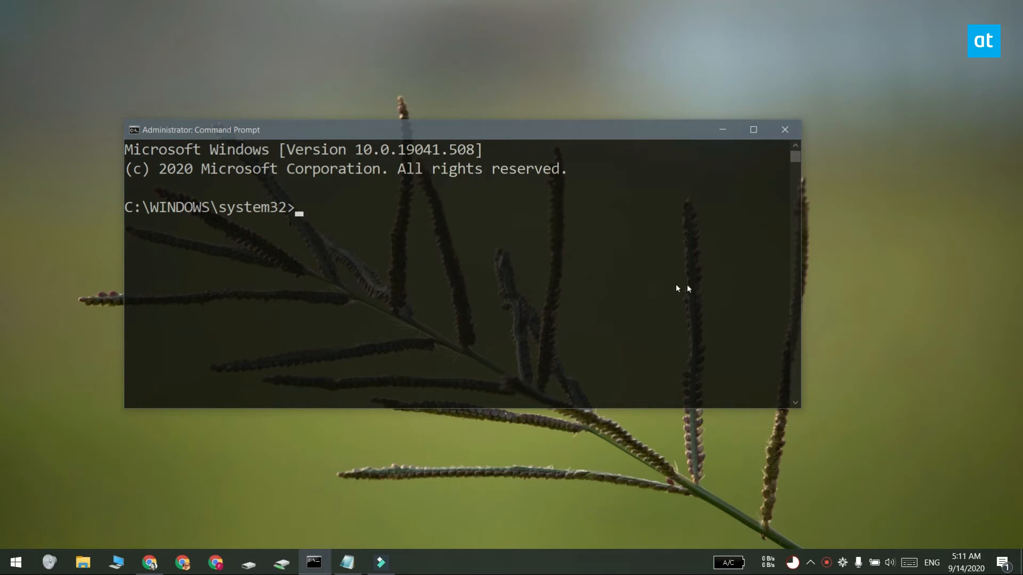
{"action": "left_click", "coordinate": [16, 561]}
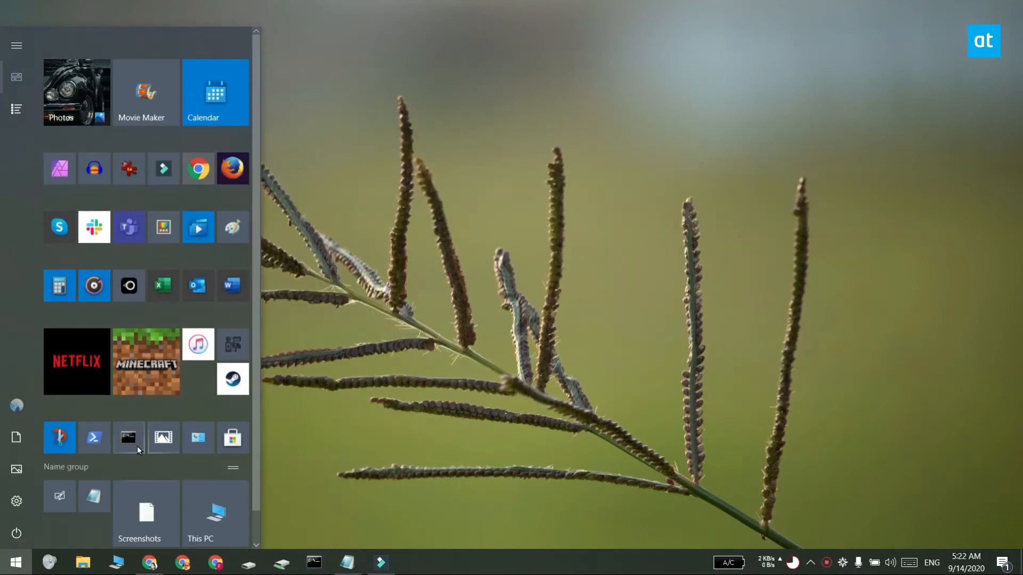
Run Windows PowerShell as administrator from its Start tile's More menu, then close it.
{"action": "right_click", "coordinate": [128, 437]}
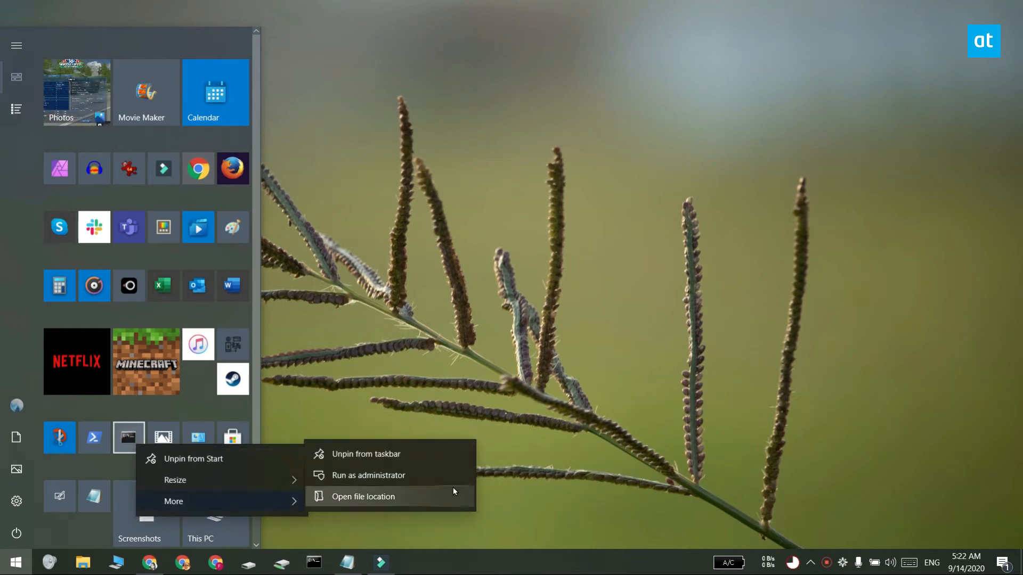
{"action": "mouse_move", "coordinate": [448, 475]}
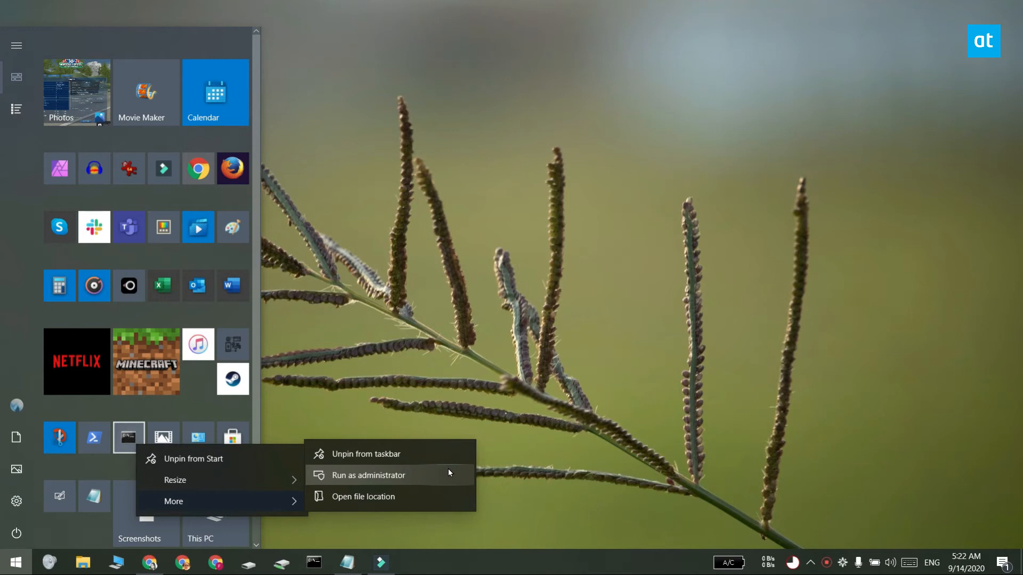
{"action": "mouse_move", "coordinate": [728, 367]}
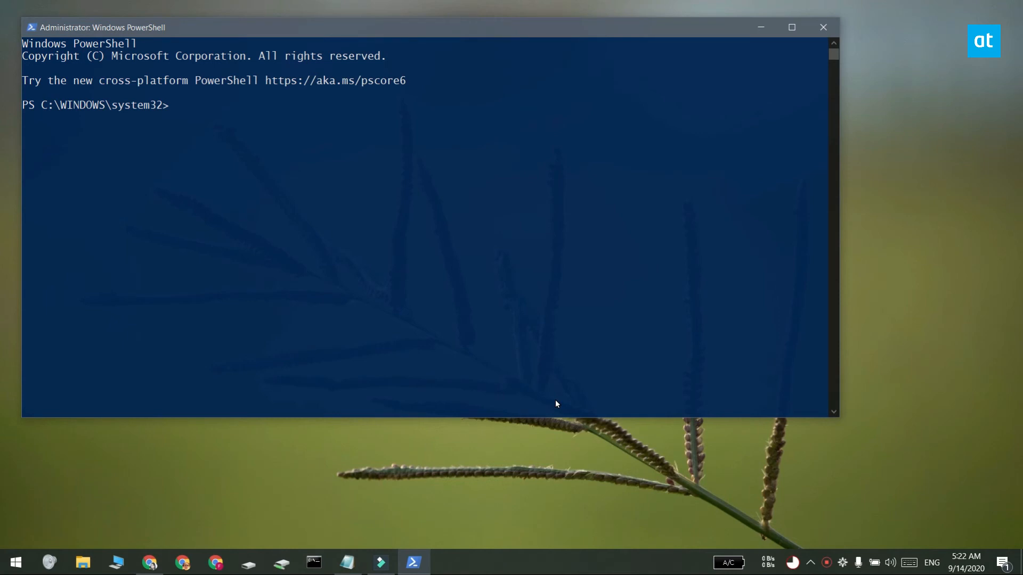
{"action": "left_click", "coordinate": [822, 27]}
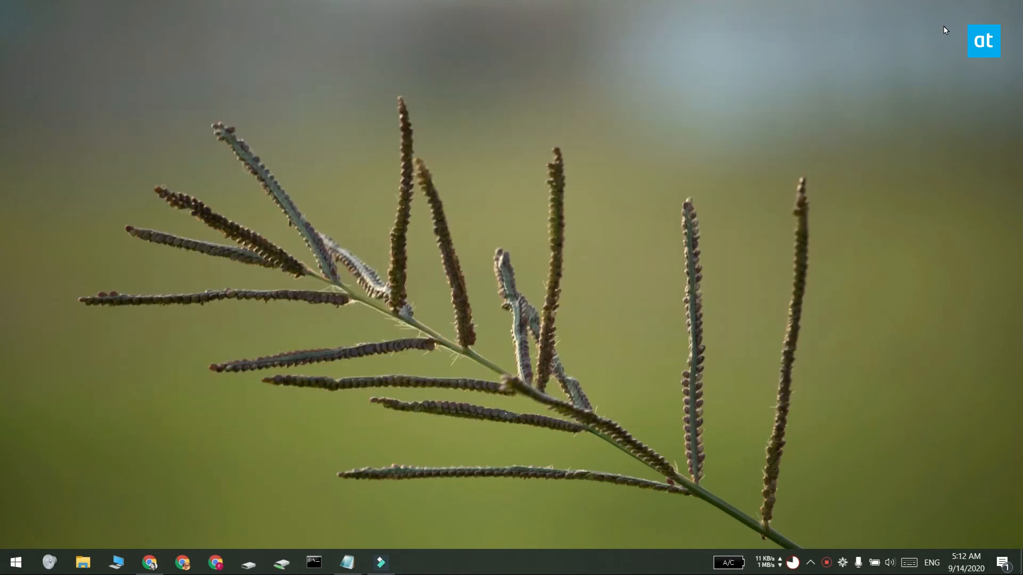
Run Chrome's executable path from the Run box with Ctrl+Shift+Enter and approve the UAC prompt.
{"action": "key", "text": "Win+r"}
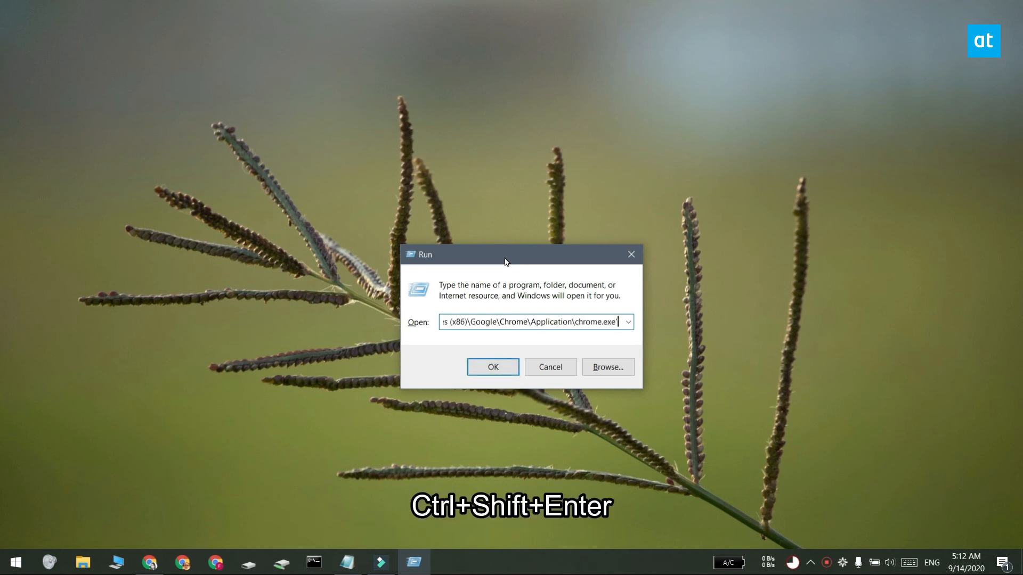
{"action": "key", "text": "ctrl+shift+enter"}
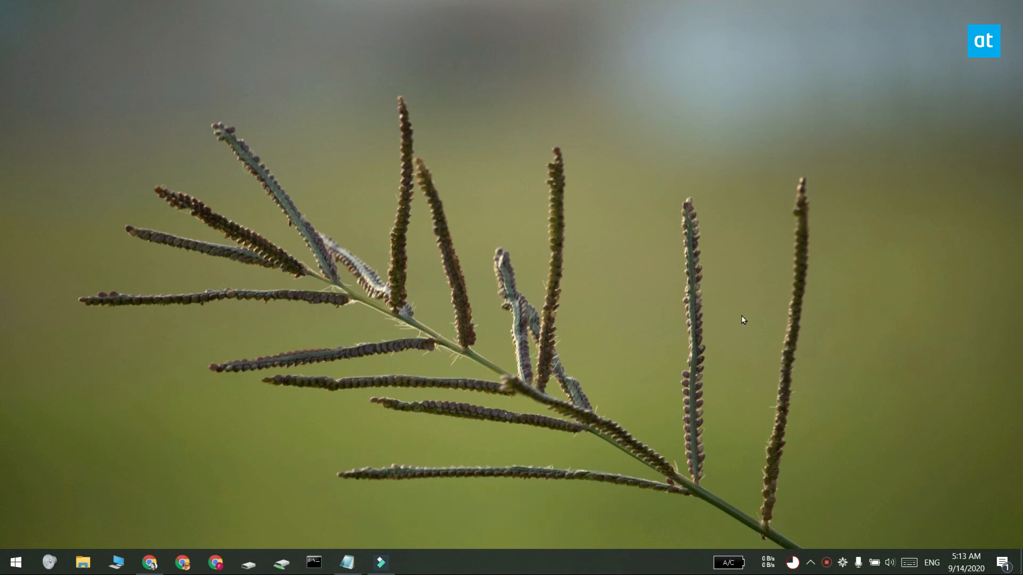
{"action": "left_click", "coordinate": [149, 562]}
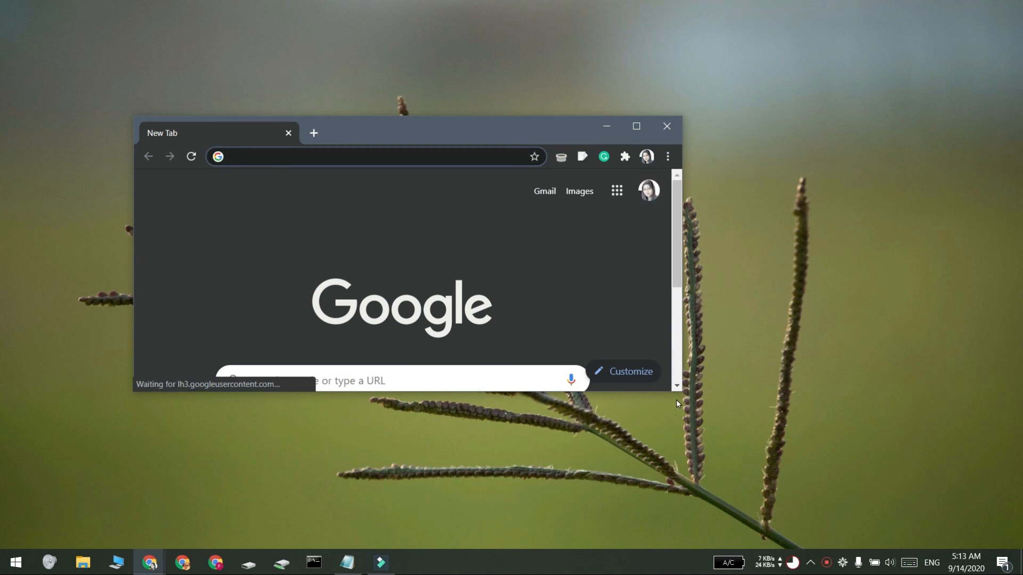